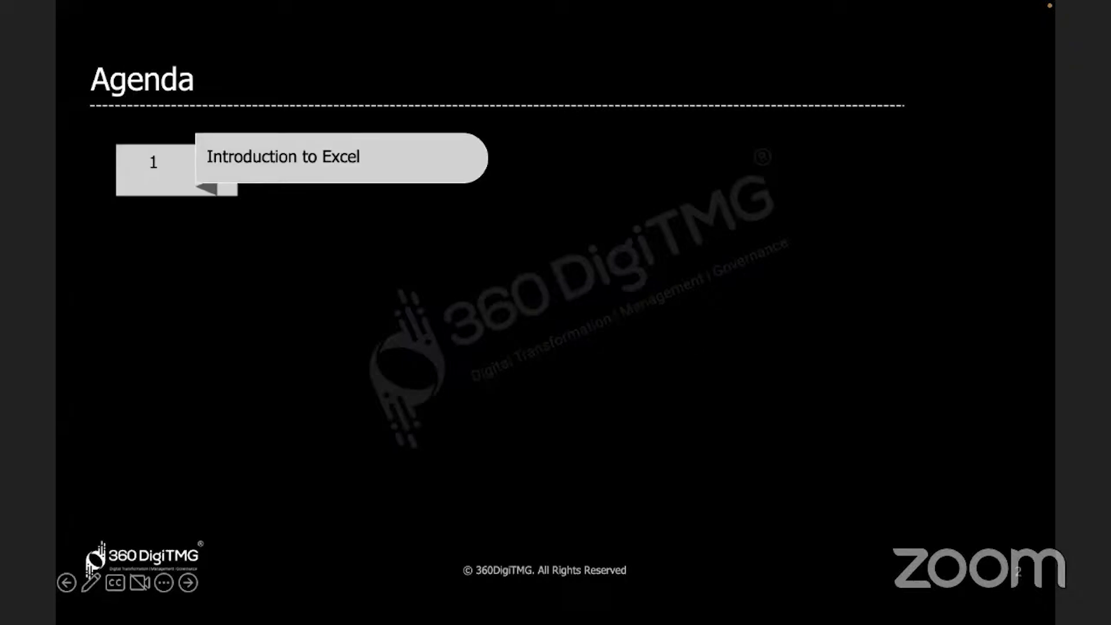
Advance the slideshow to reveal the second agenda bullet, Functions in Excel.
click(187, 582)
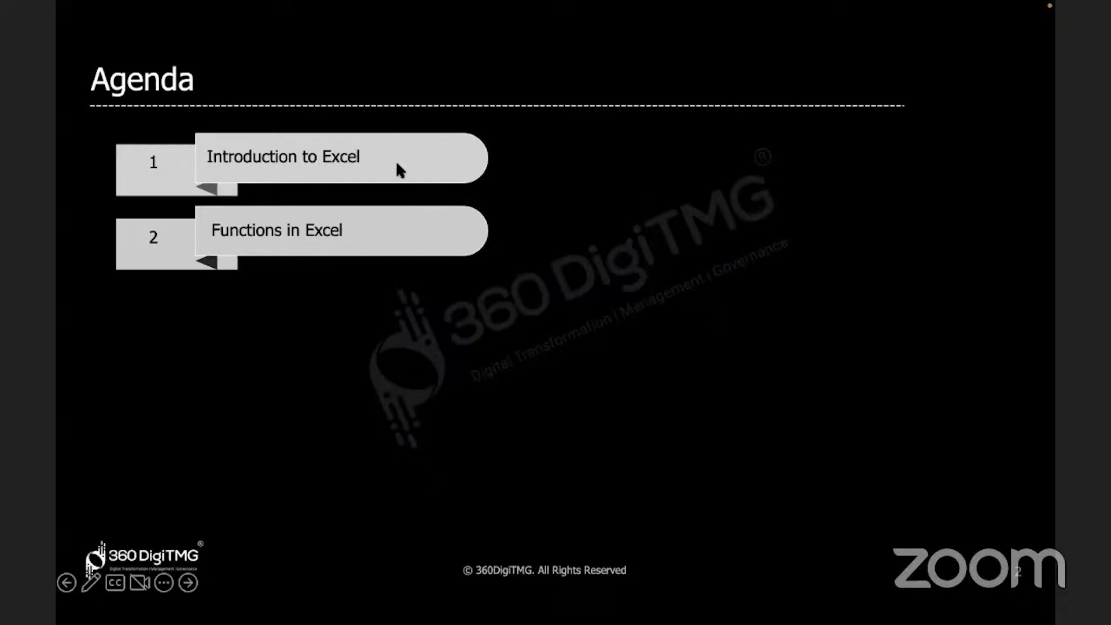
mouse_move(358, 162)
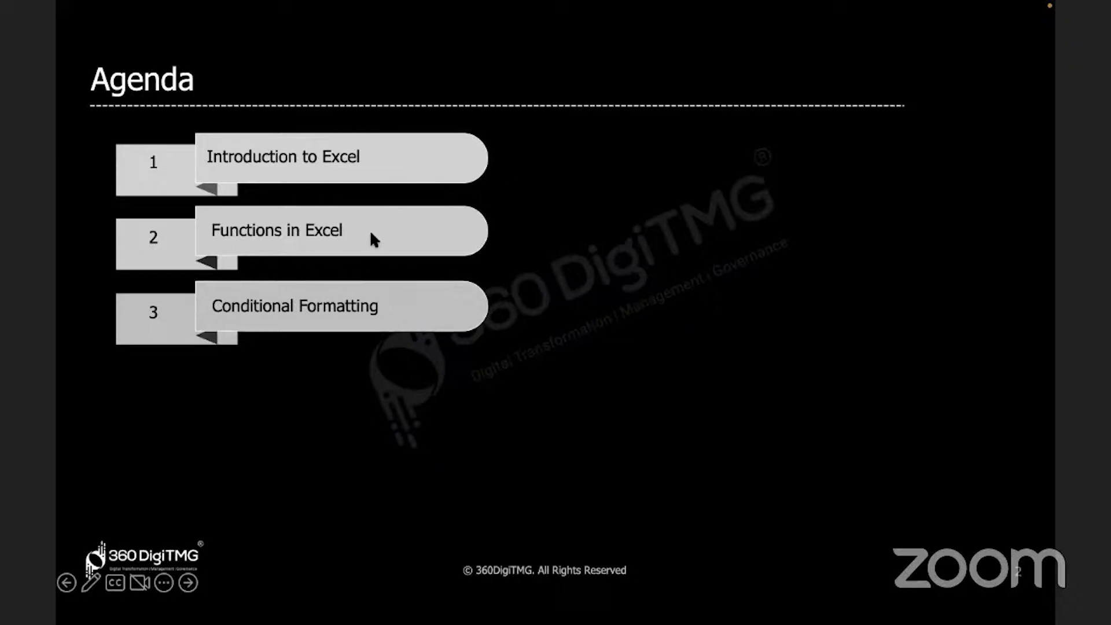
mouse_move(383, 252)
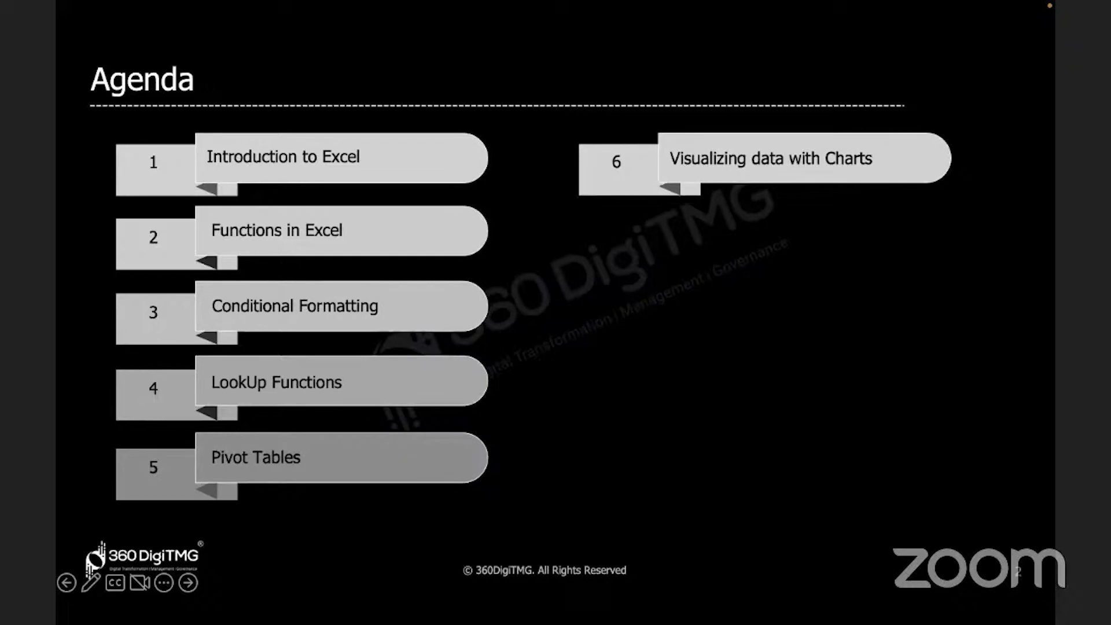
mouse_move(795, 178)
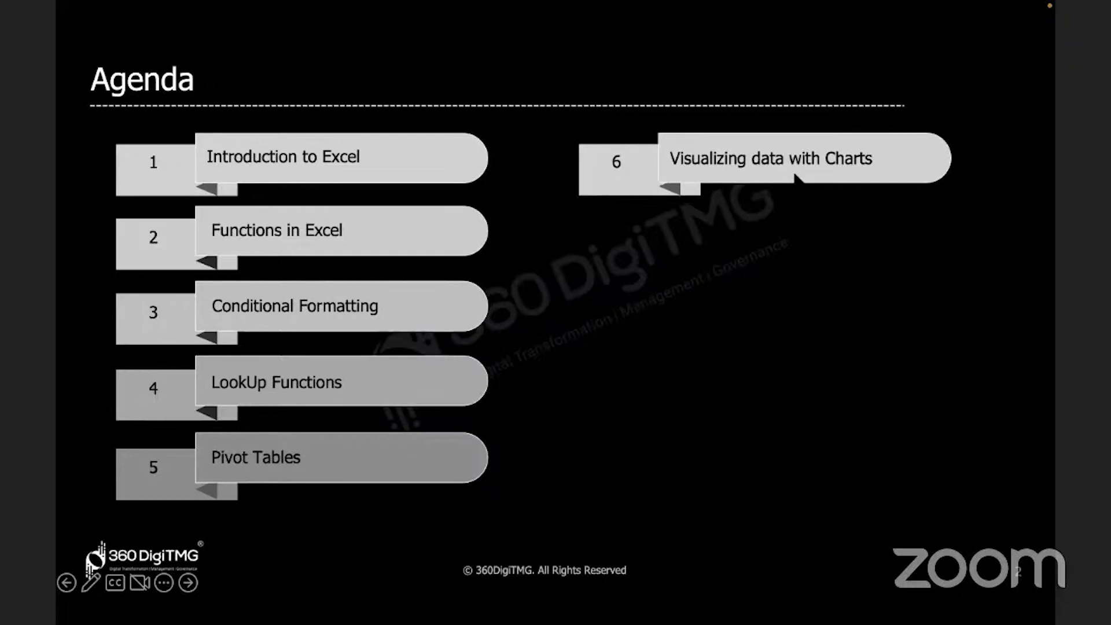
mouse_move(796, 178)
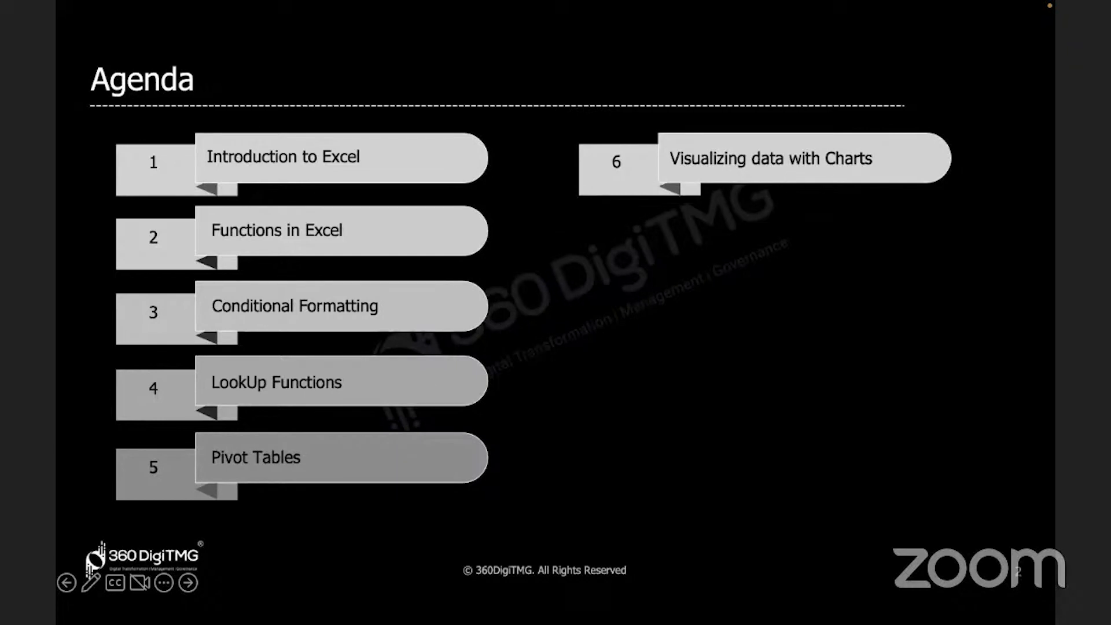